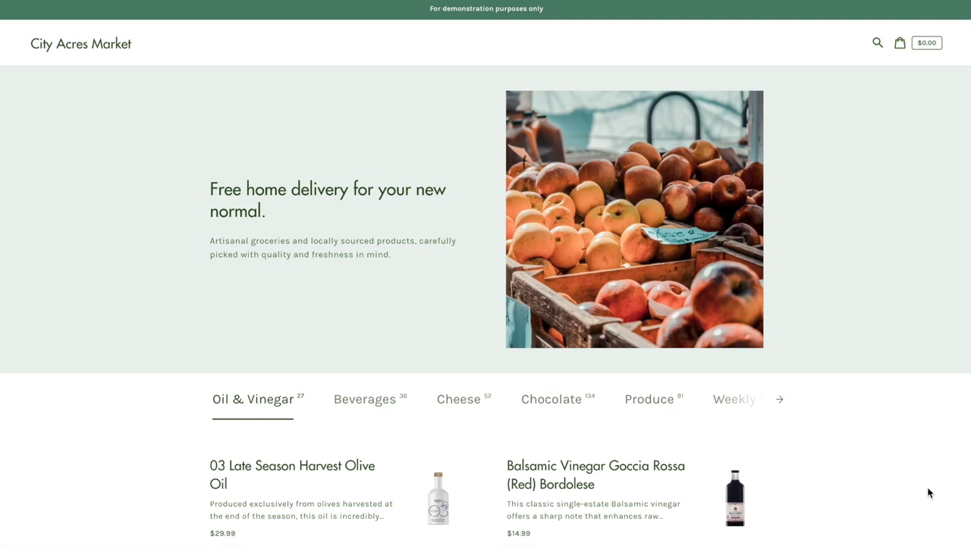
Step: Add the Batch Inventory & Expiry Dates app and log in to City Acres Market
scroll("down", 3)
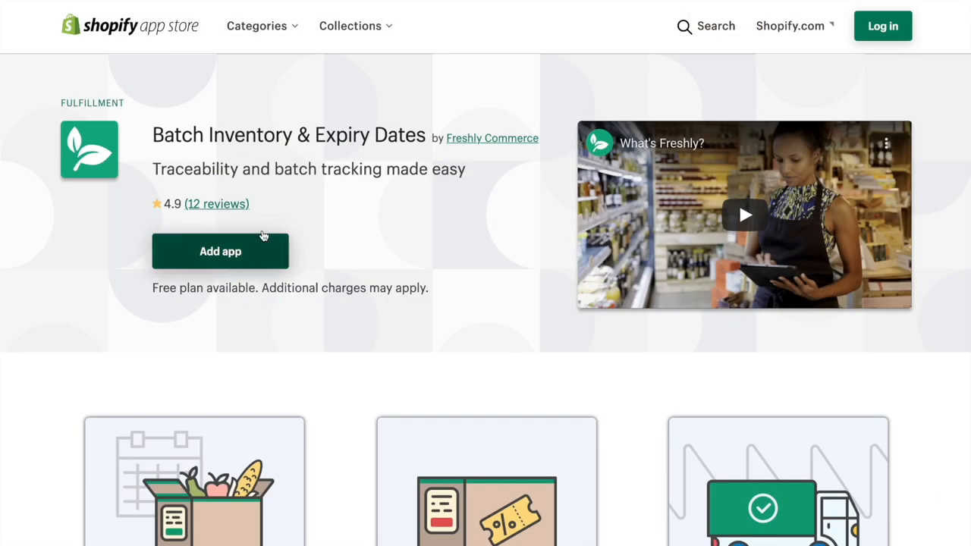
left_click(220, 251)
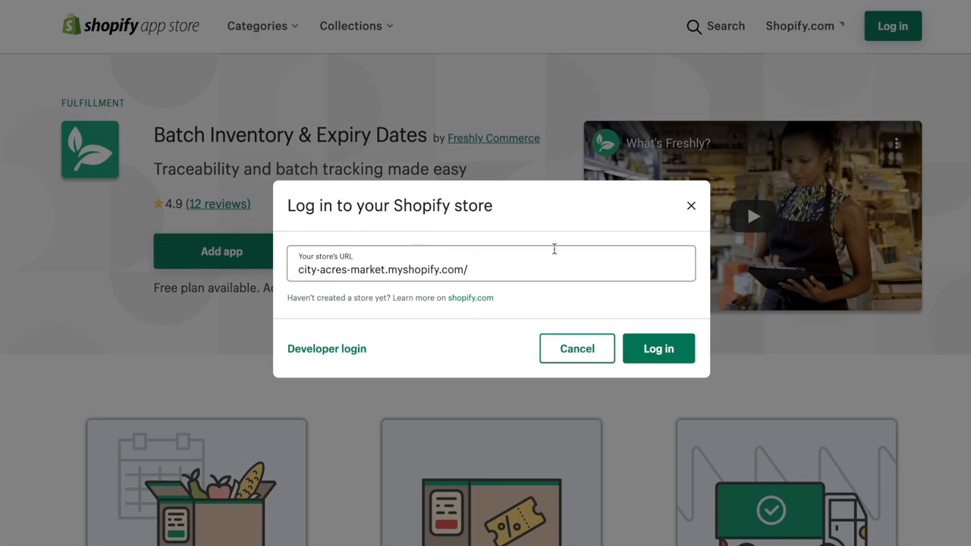
left_click(658, 348)
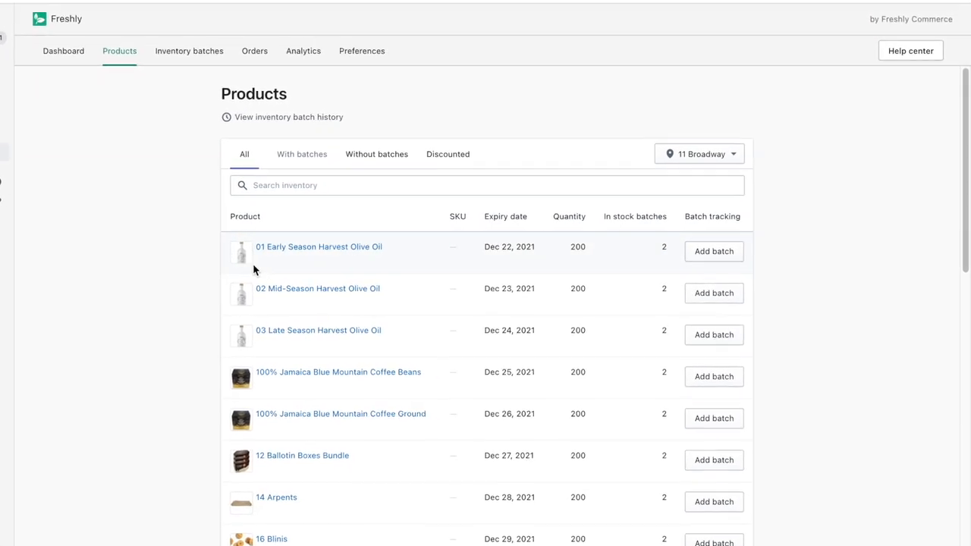
Step: Save a 20-unit Acadian Sliced Smoked Sturgeon batch expiring Sep 17, 2021
scroll("down", 3)
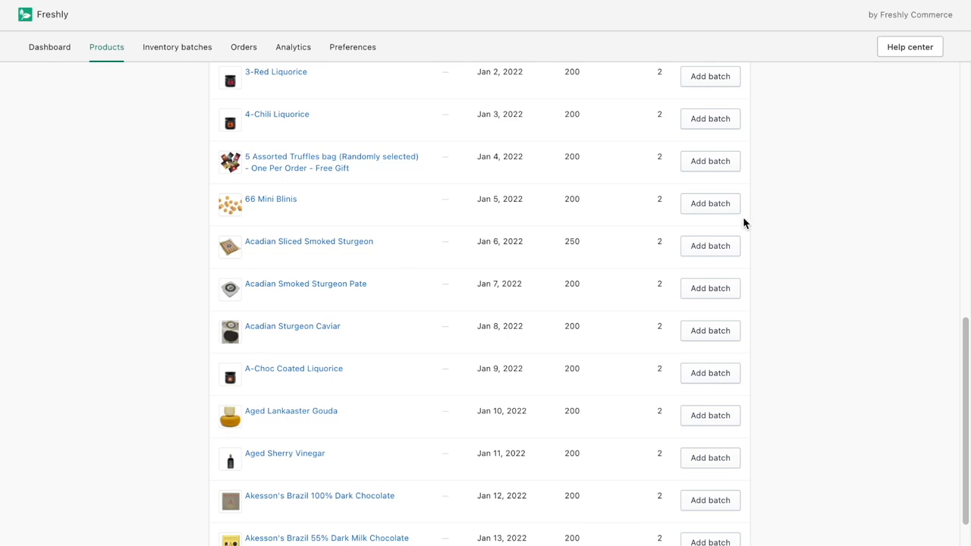
left_click(710, 246)
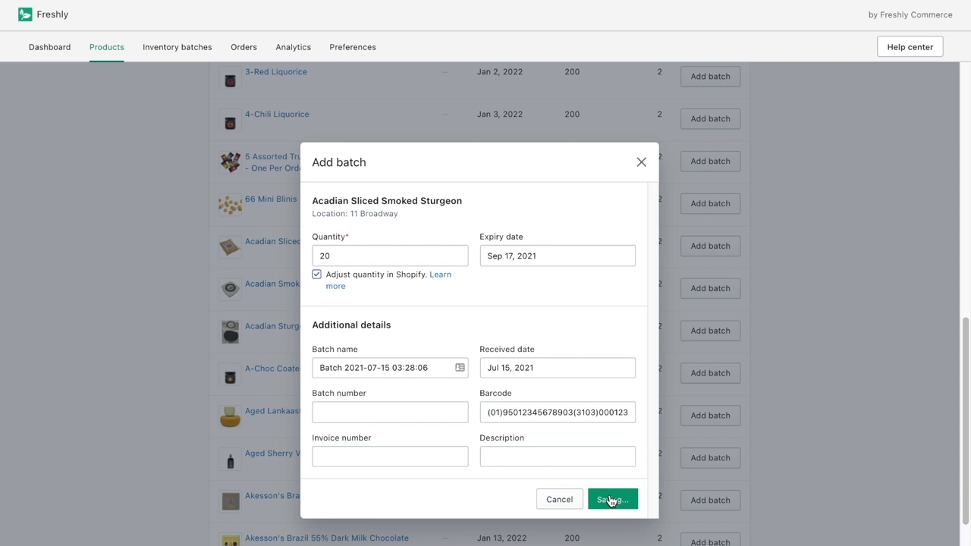
left_click(611, 499)
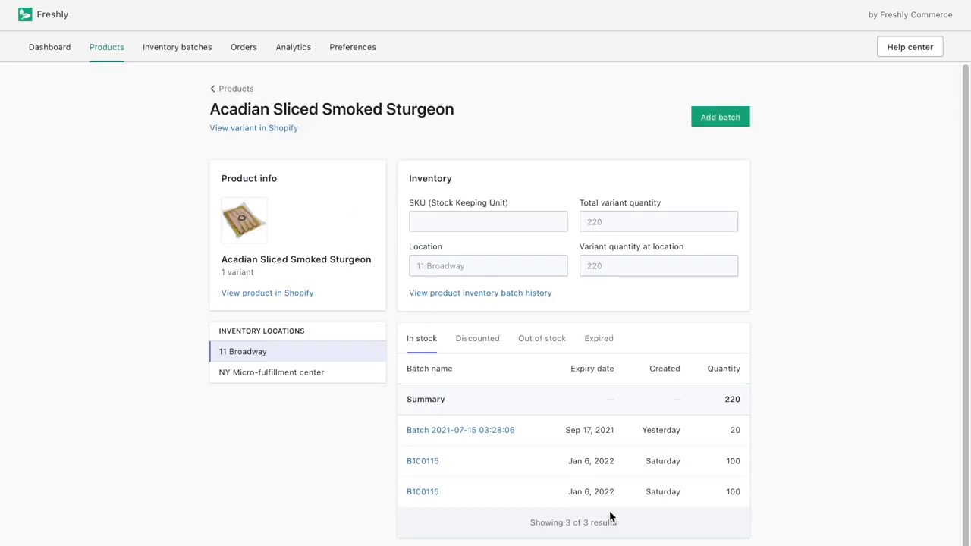
mouse_move(491, 457)
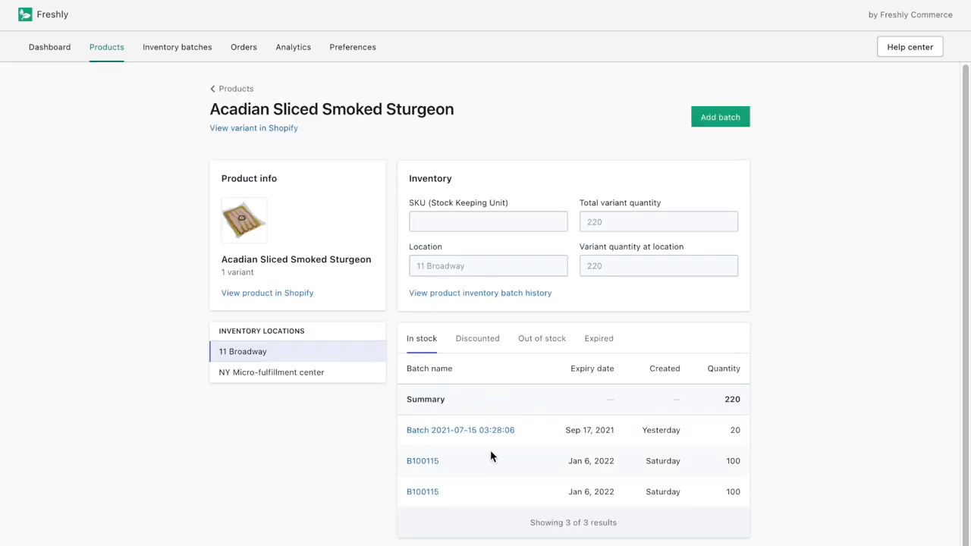
Step: Auto-assign batches to the products in order #1004 from the Orders list
left_click(243, 46)
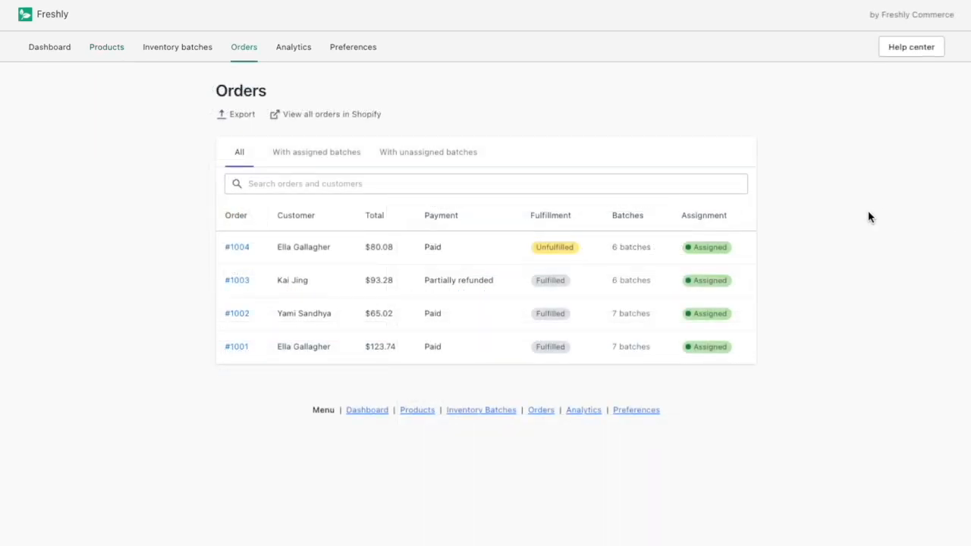
mouse_move(509, 256)
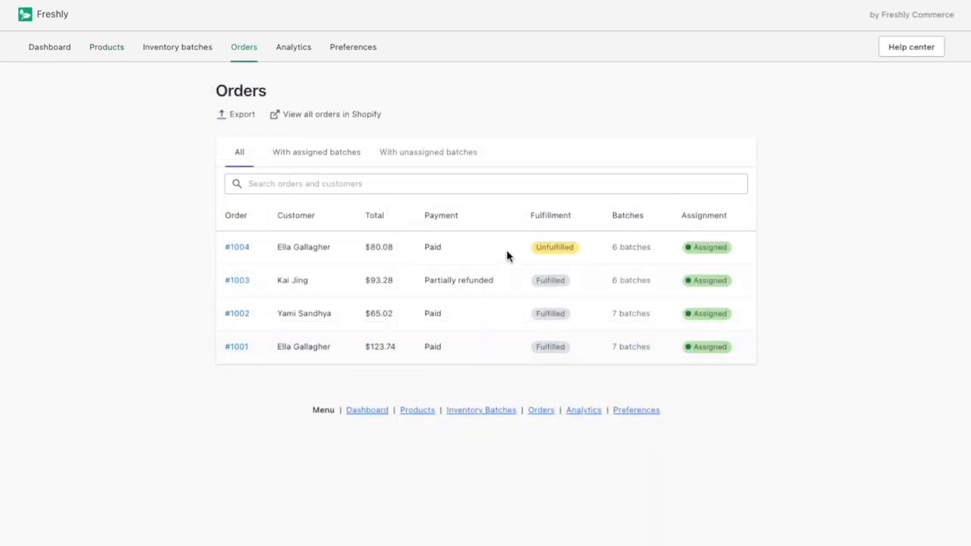
mouse_move(408, 229)
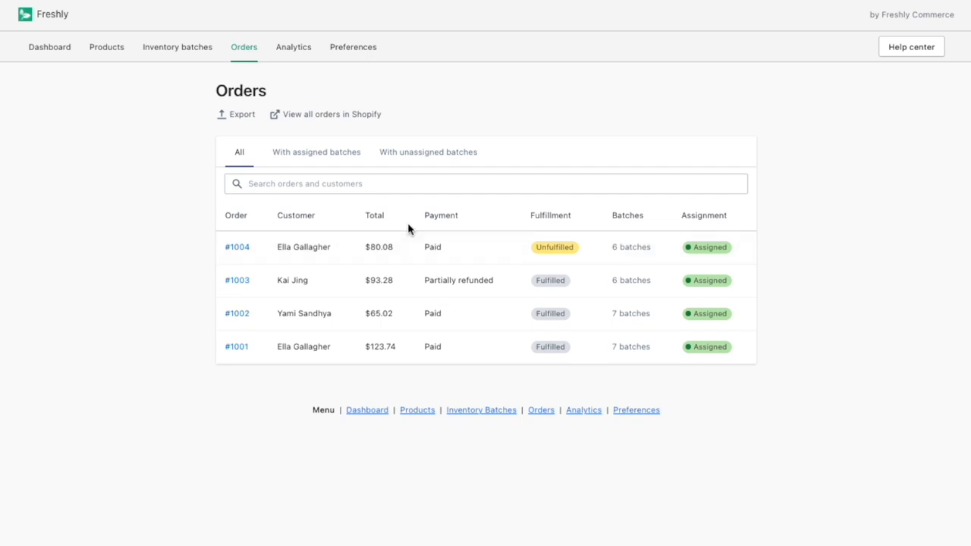
mouse_move(238, 246)
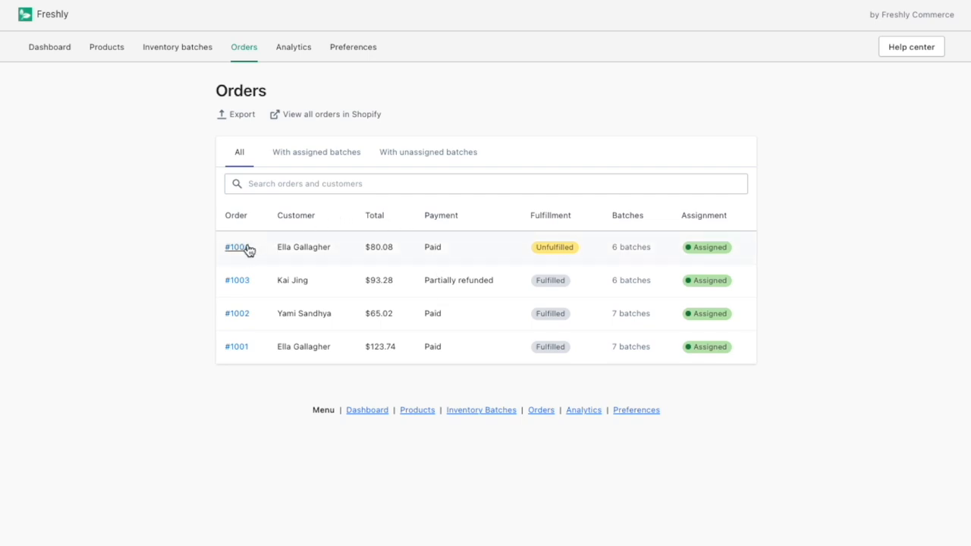
left_click(237, 247)
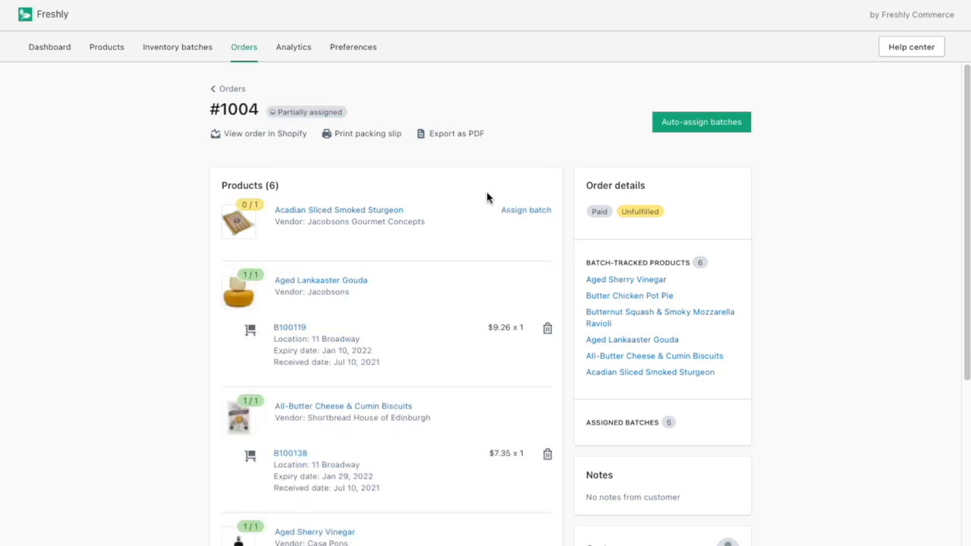
left_click(526, 209)
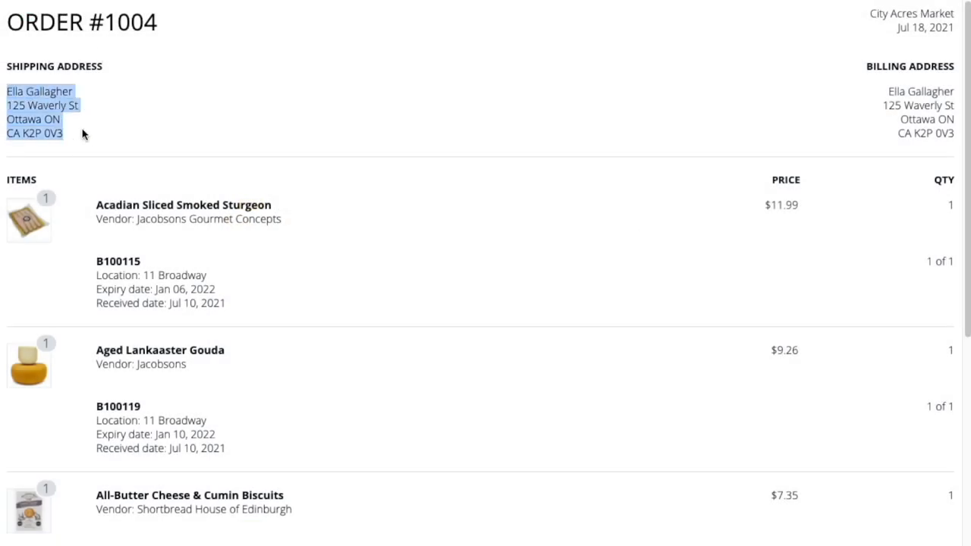
Step: Scroll the #1004 packing slip, then search inventory batches for B100115
scroll("down", 3)
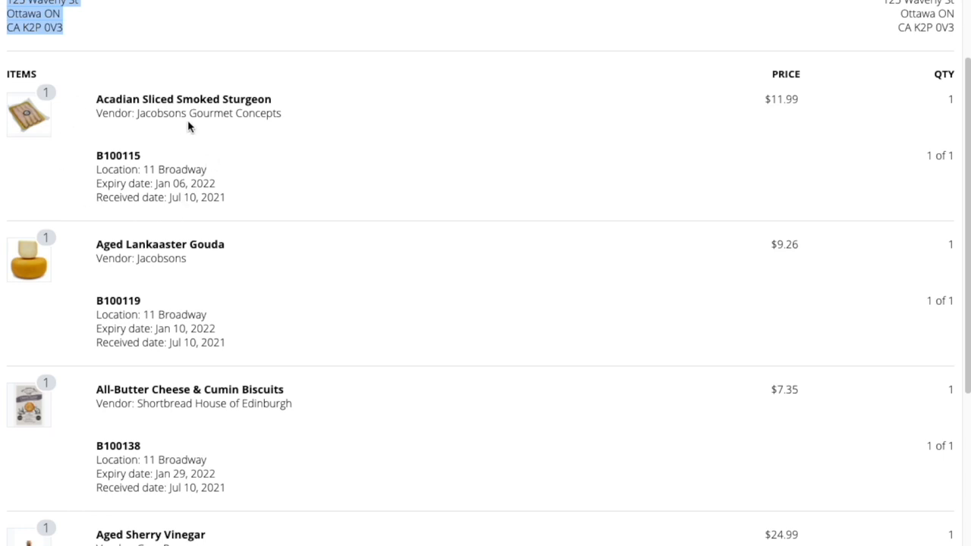
type("B100115")
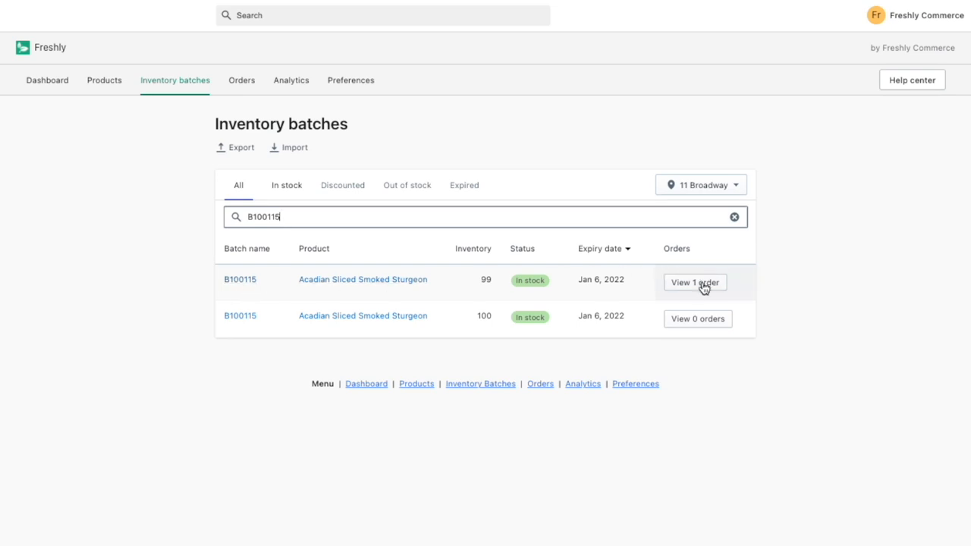
Step: View the single order, #1004, that received the first B100115 sturgeon batch
left_click(695, 282)
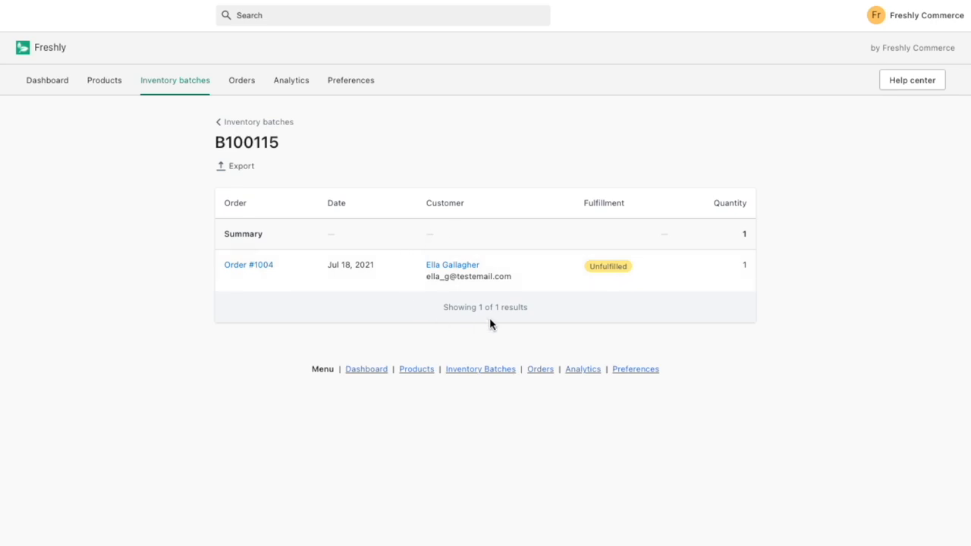
mouse_move(526, 266)
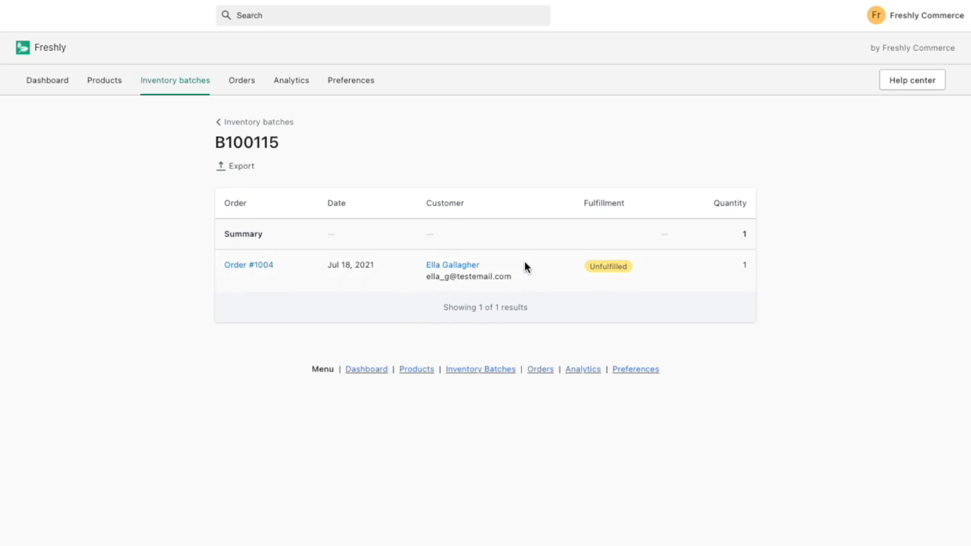
mouse_move(244, 145)
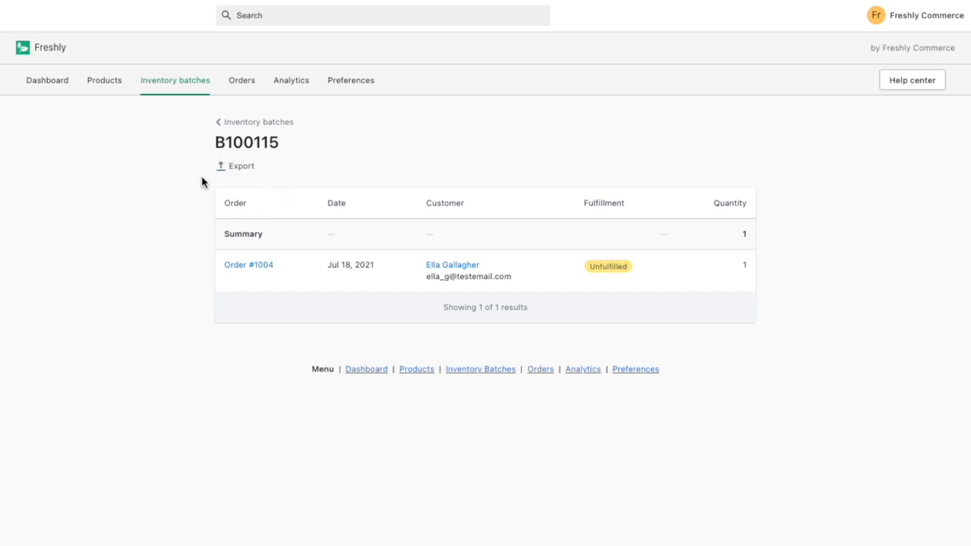
mouse_move(241, 169)
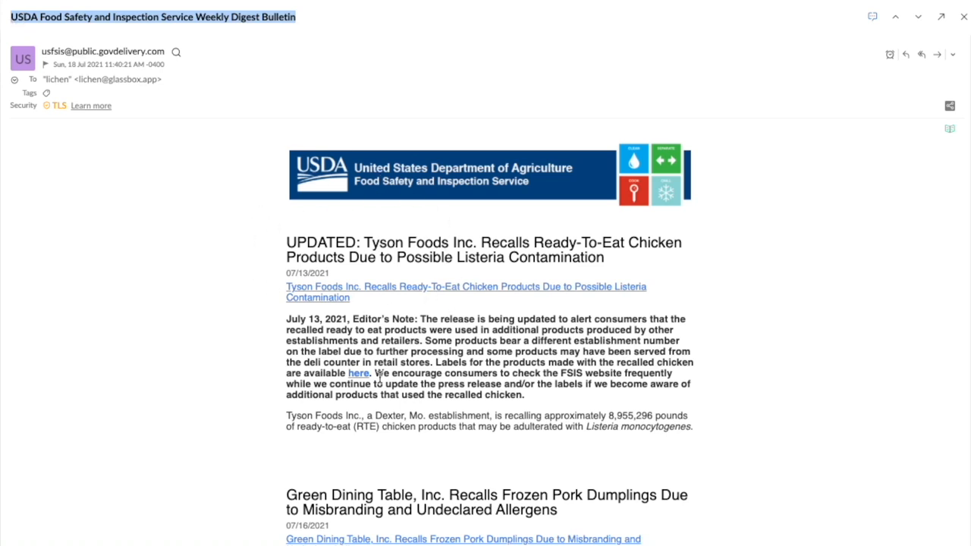
Step: Open the USDA Weekly Digest email about the ready-to-eat chicken recall
left_click(359, 372)
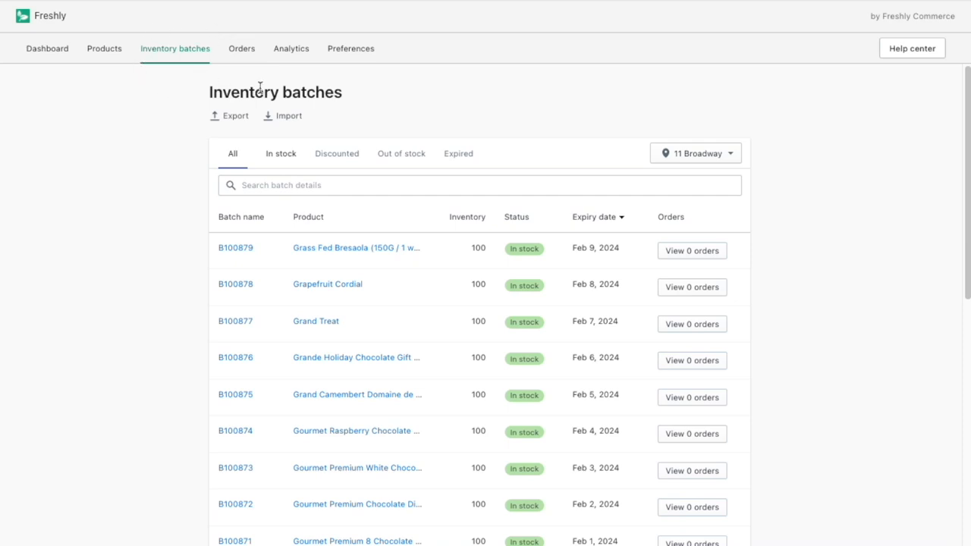
type("815138015235")
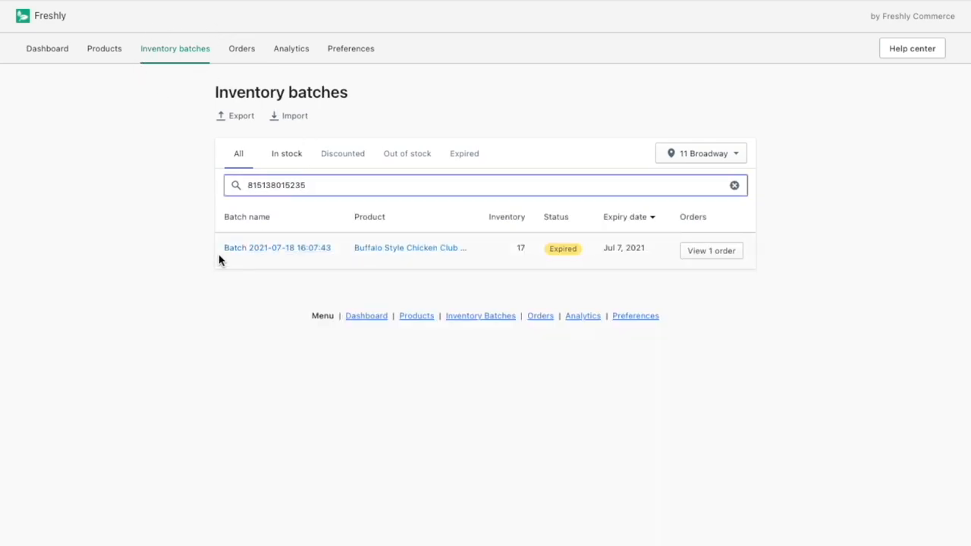
mouse_move(464, 261)
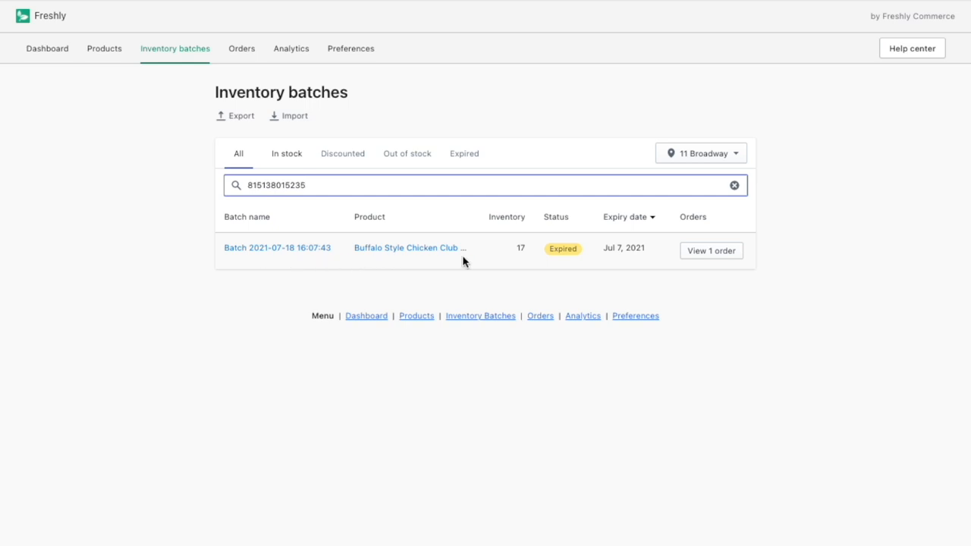
left_click(350, 48)
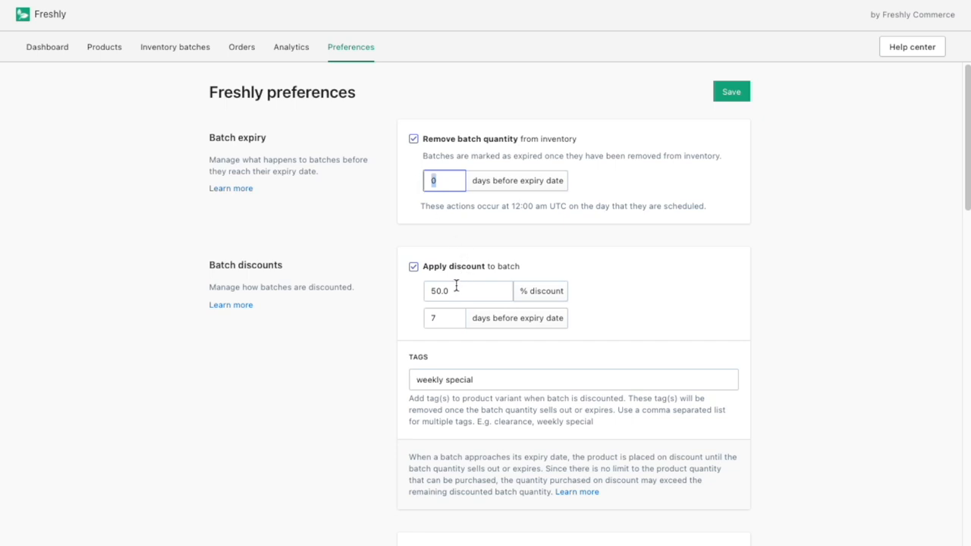
Step: Set a 50% discount for batches 7 days before expiry, then review notification settings
left_click(444, 317)
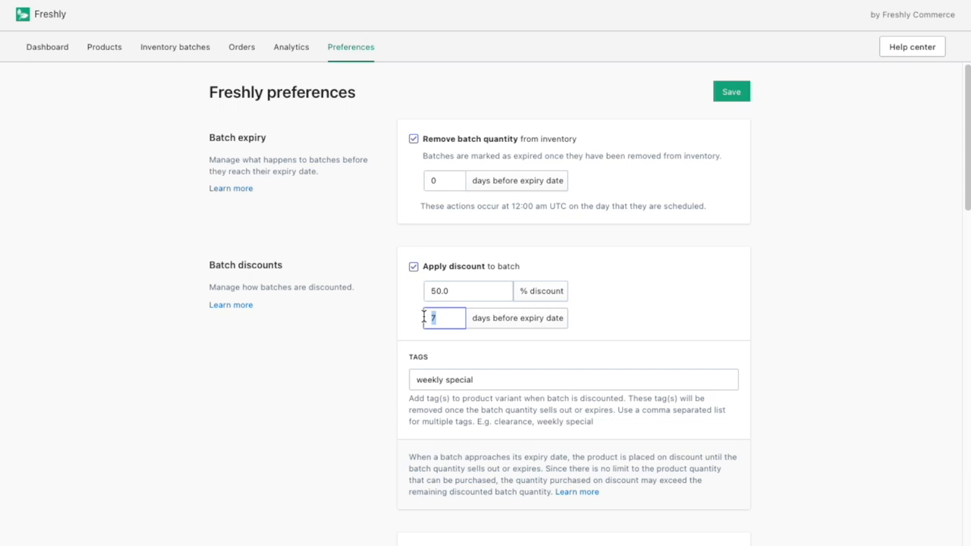
scroll("down", 3)
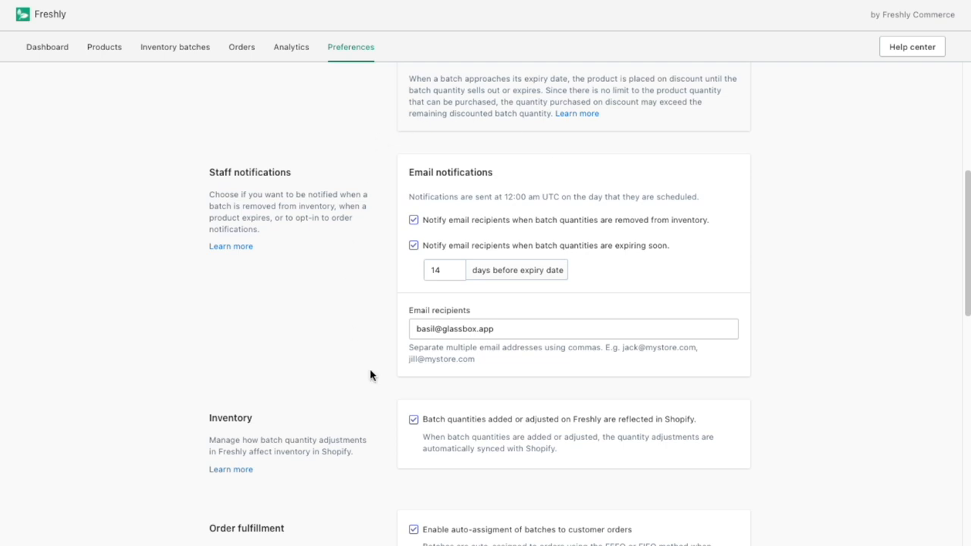
mouse_move(558, 184)
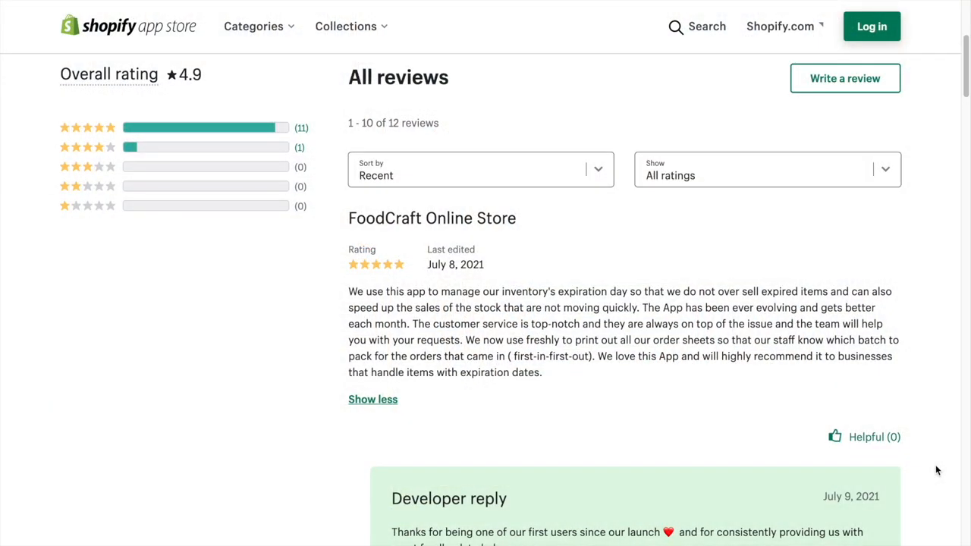
scroll("down", 3)
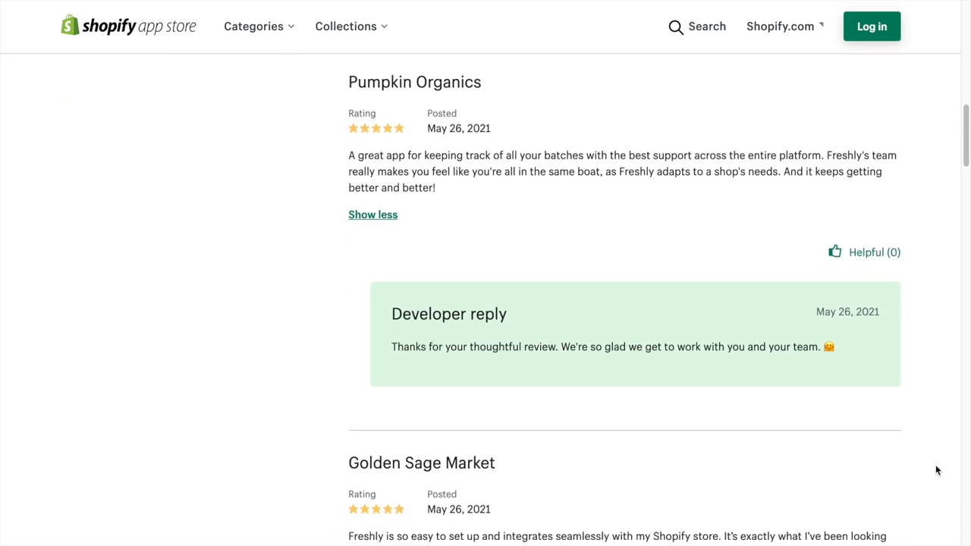
scroll("down", 3)
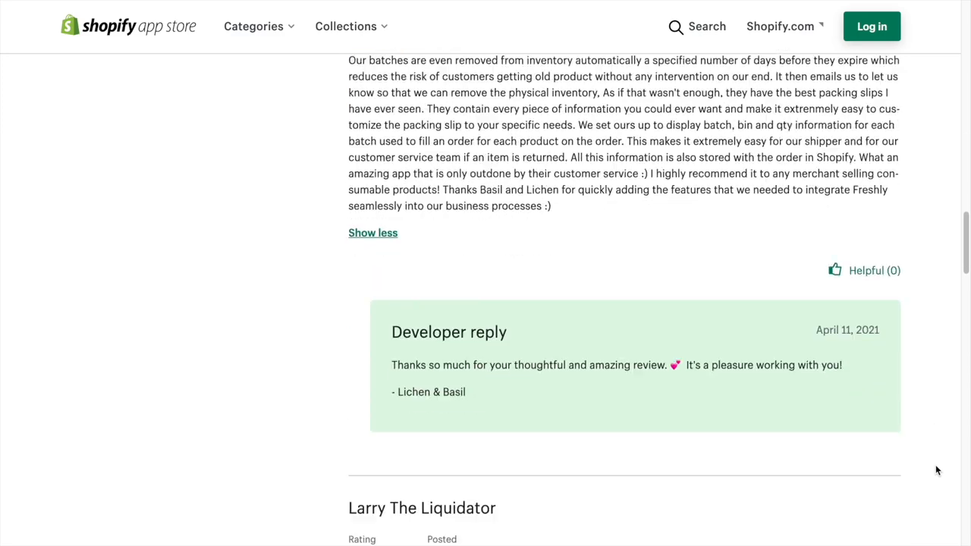
scroll("down", 3)
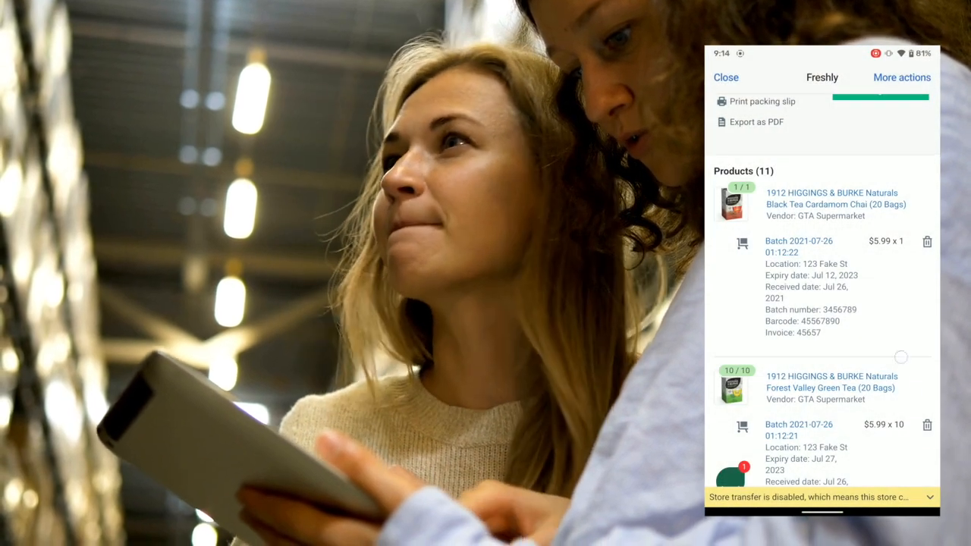
Step: Remove and confirm unassigning the batch on the Black Tea Cardamom Chai item
left_click(926, 242)
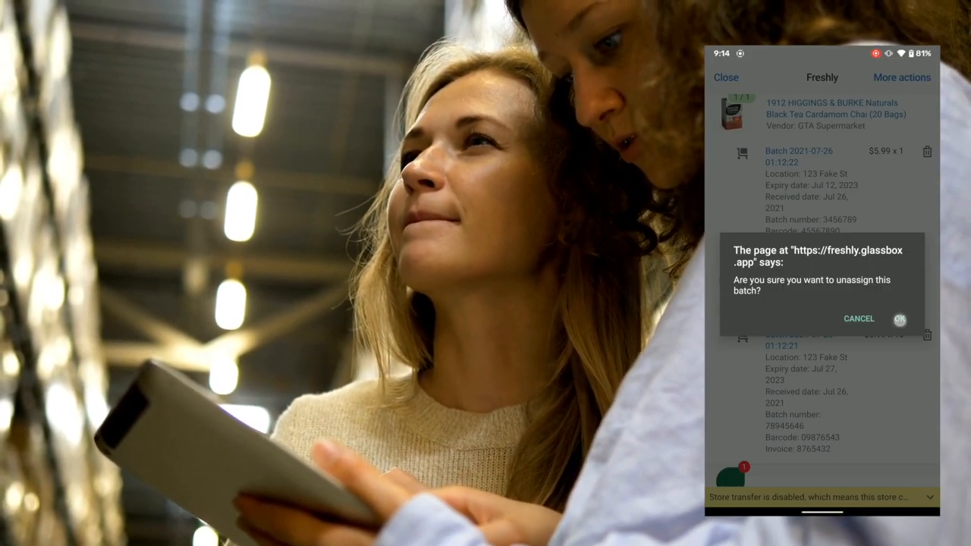
left_click(900, 319)
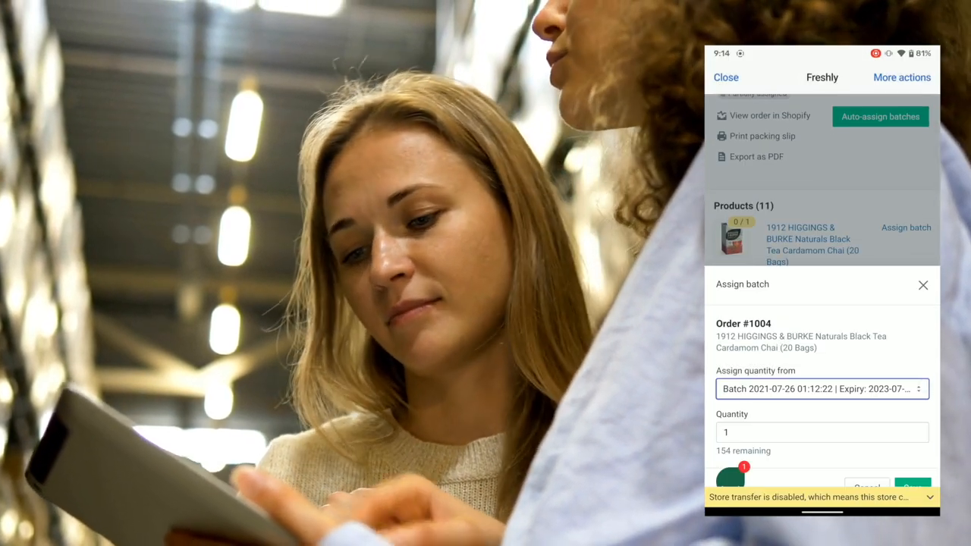